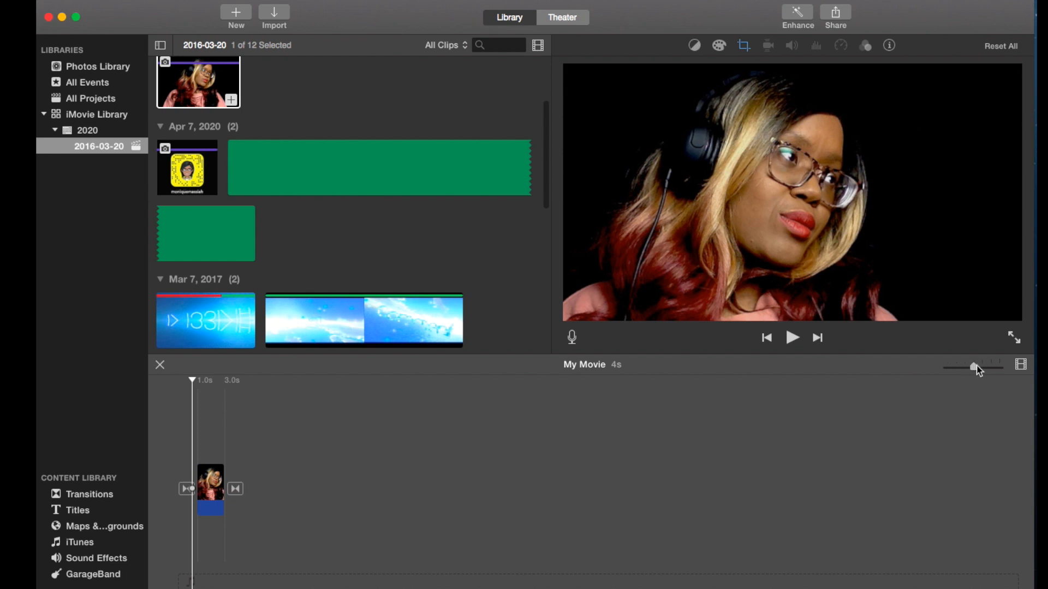
- Enlarge the clip in the timeline and play the movie briefly before stopping
left_click(209, 488)
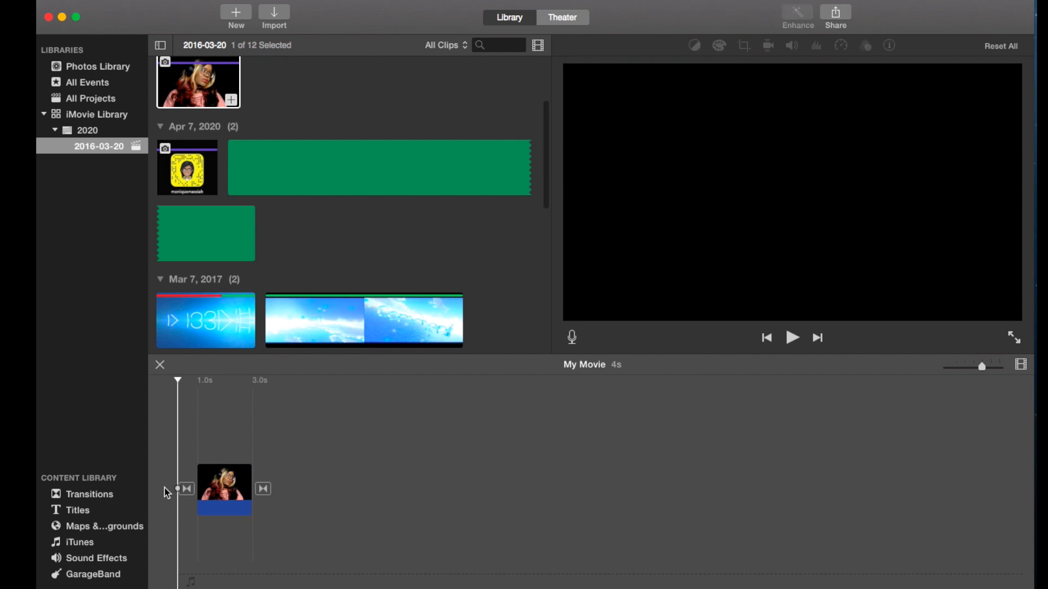
left_click(792, 337)
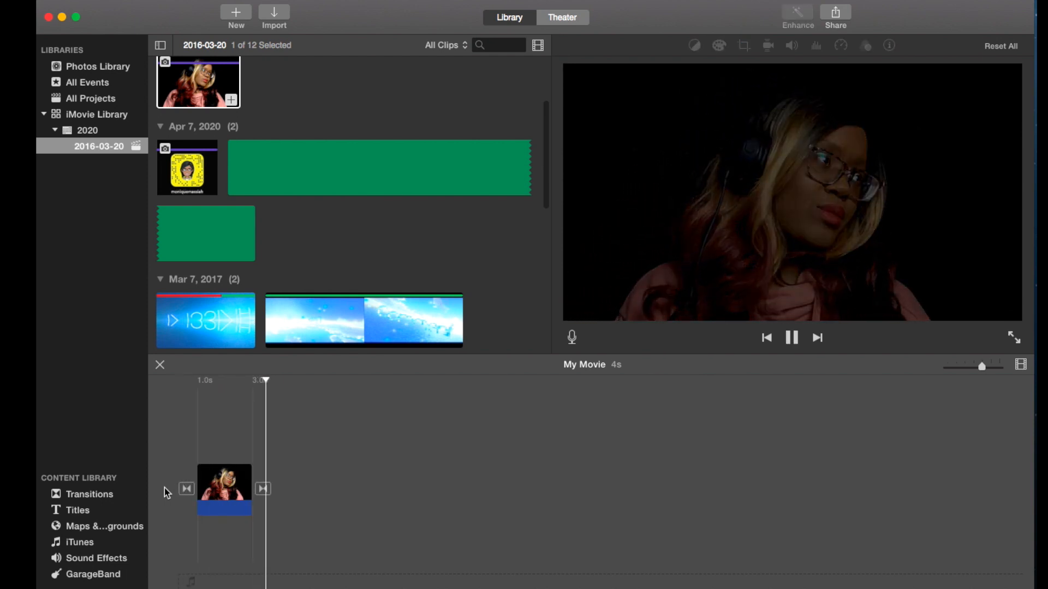
left_click(791, 337)
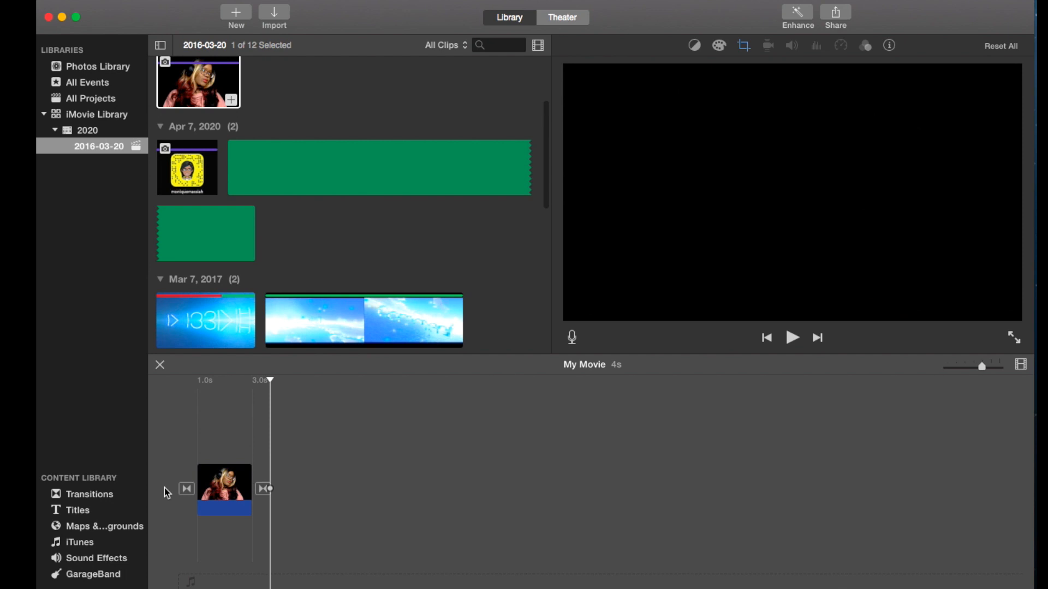
mouse_move(83, 560)
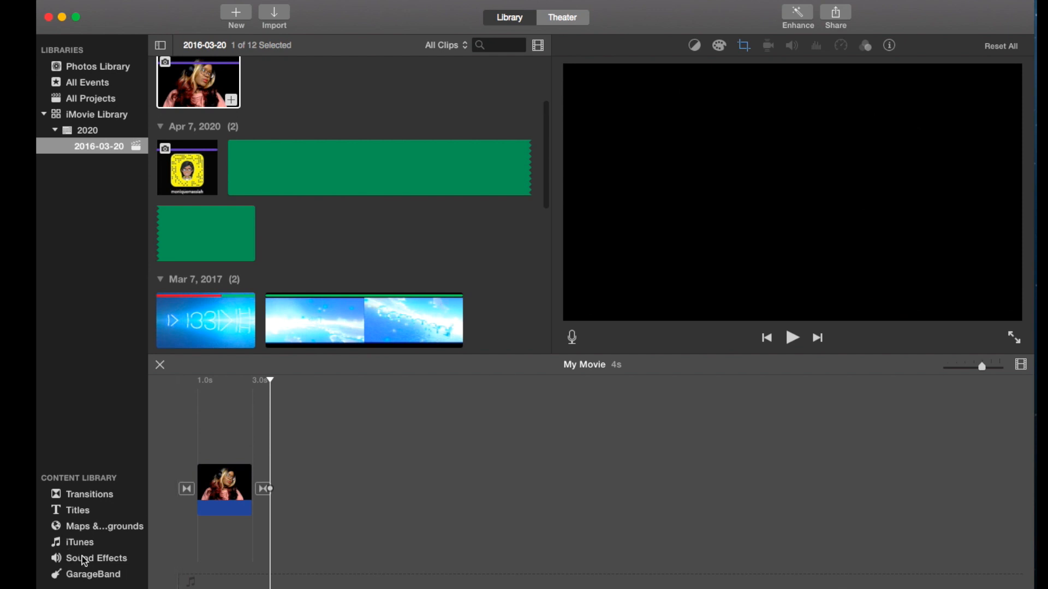
- Show the Sound Effects library and bring up the clip's video and audio effect settings
left_click(96, 557)
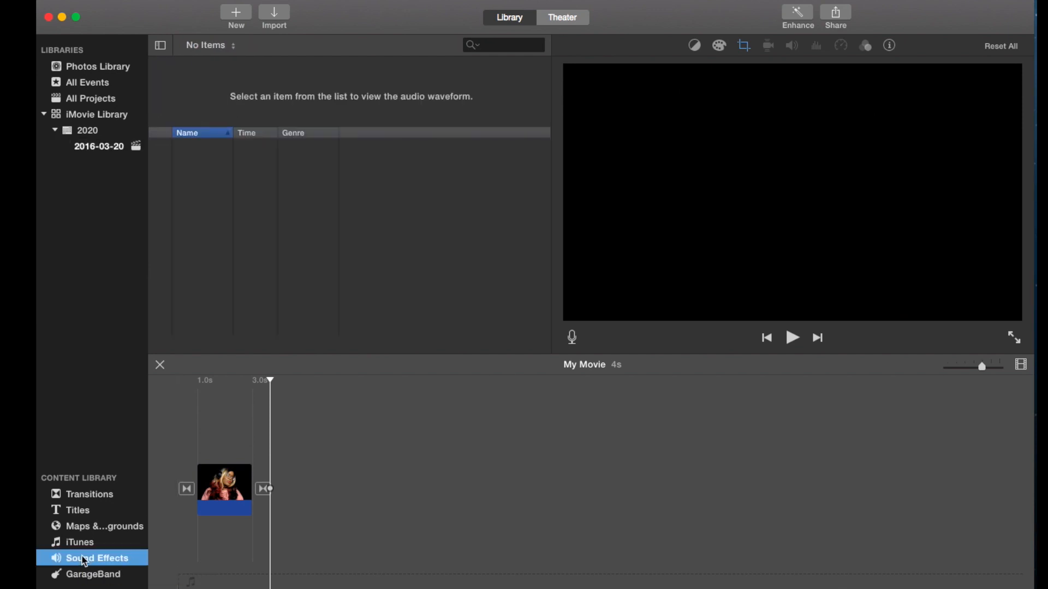
left_click(97, 558)
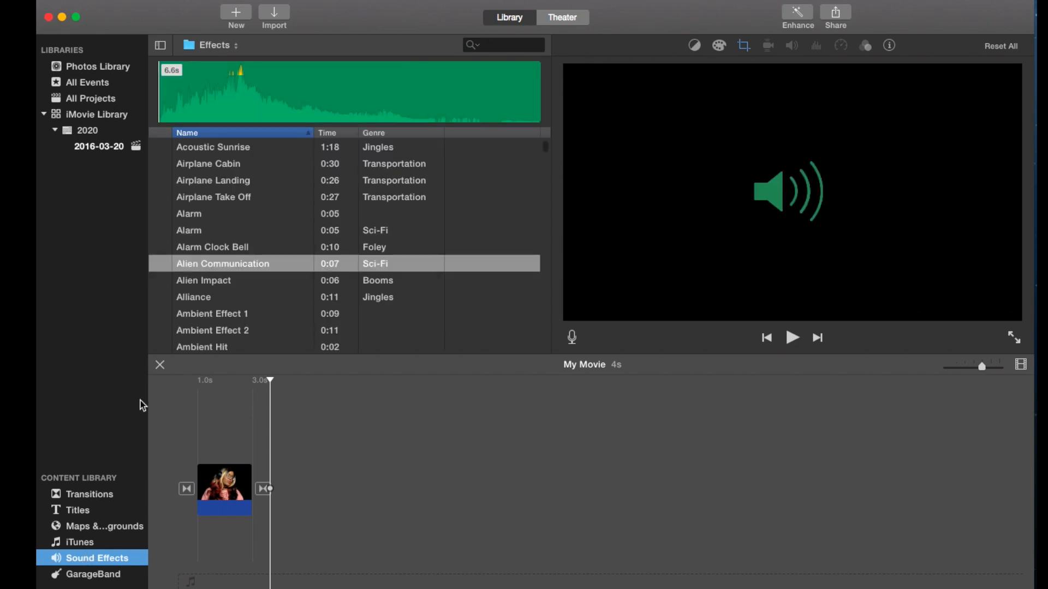
mouse_move(167, 280)
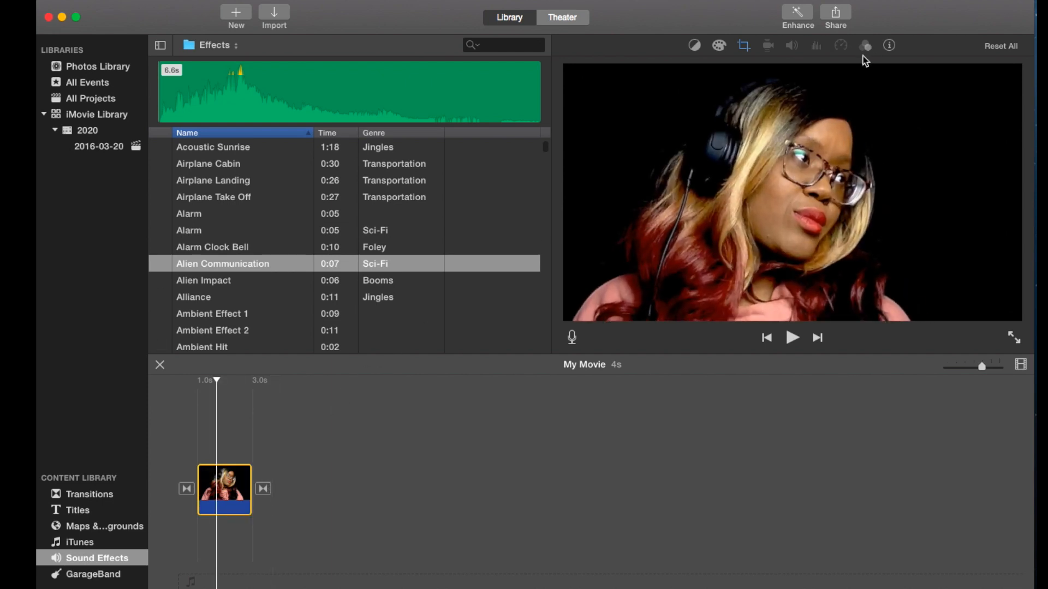
mouse_move(866, 50)
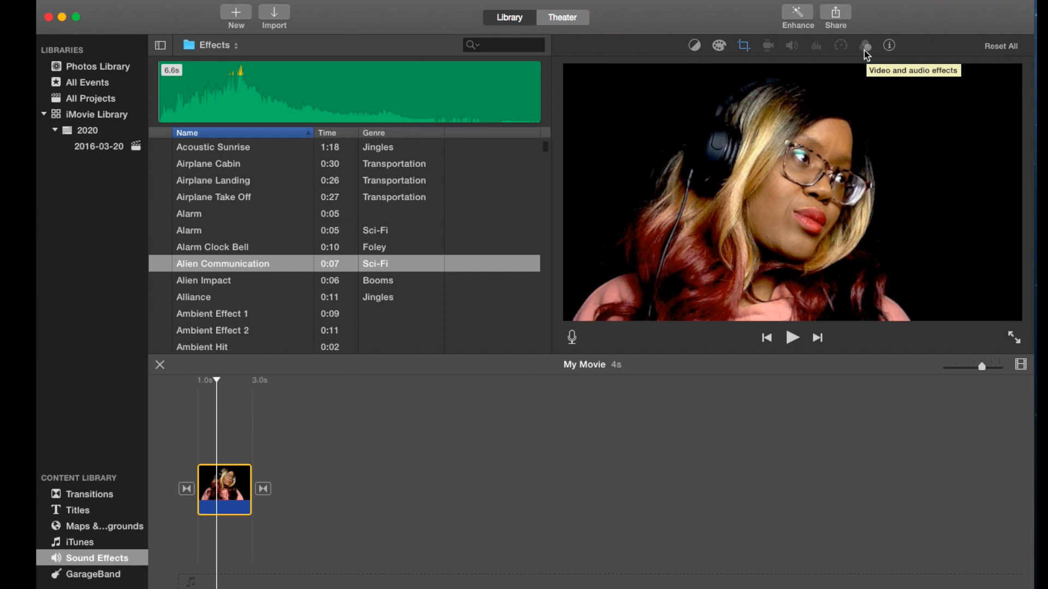
left_click(864, 46)
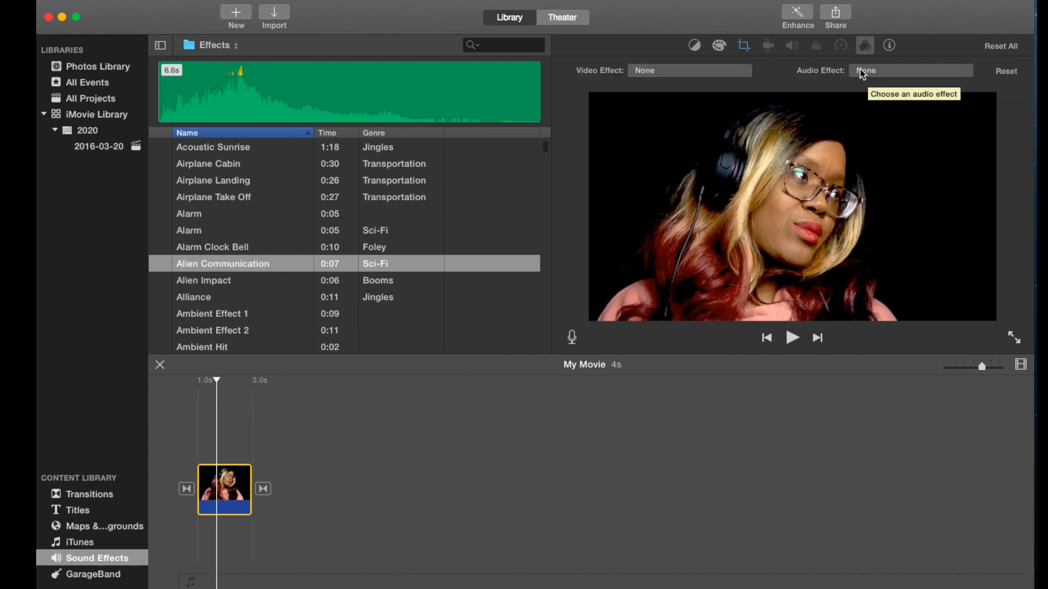
mouse_move(874, 75)
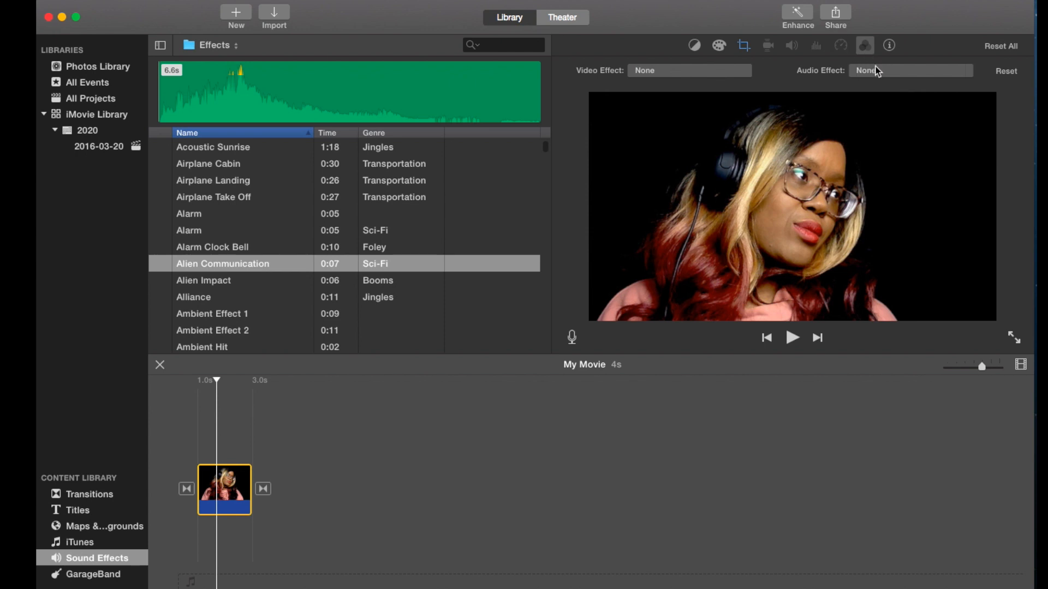
mouse_move(927, 77)
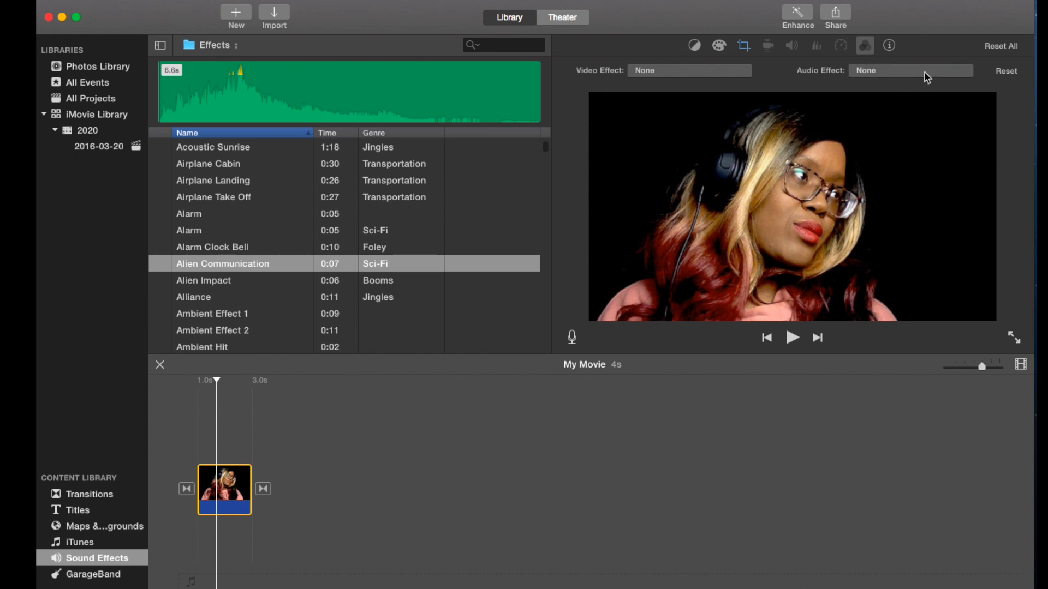
mouse_move(919, 76)
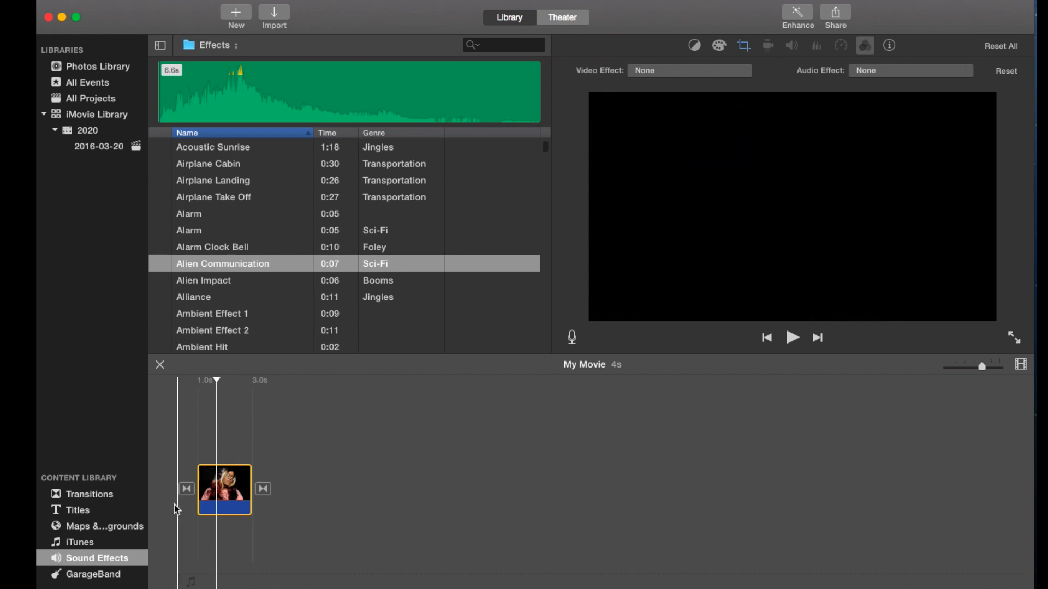
mouse_move(158, 509)
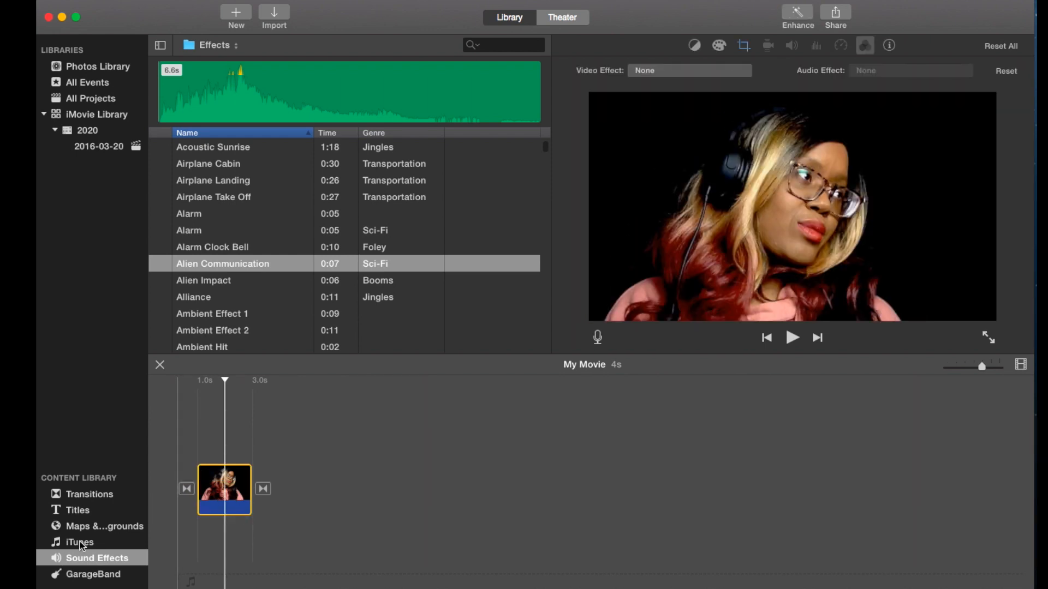
mouse_move(161, 266)
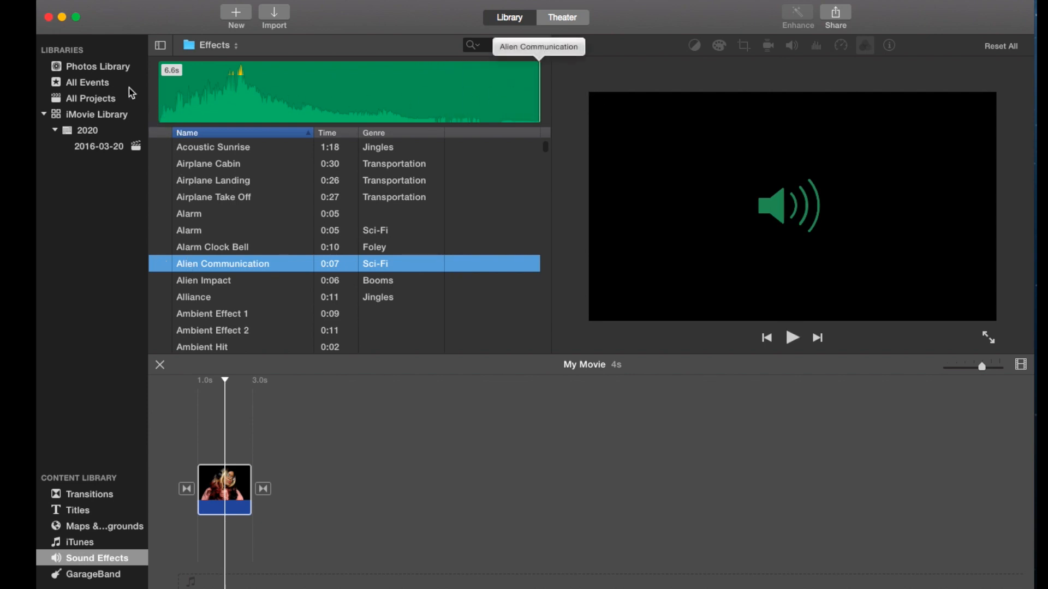
mouse_move(538, 87)
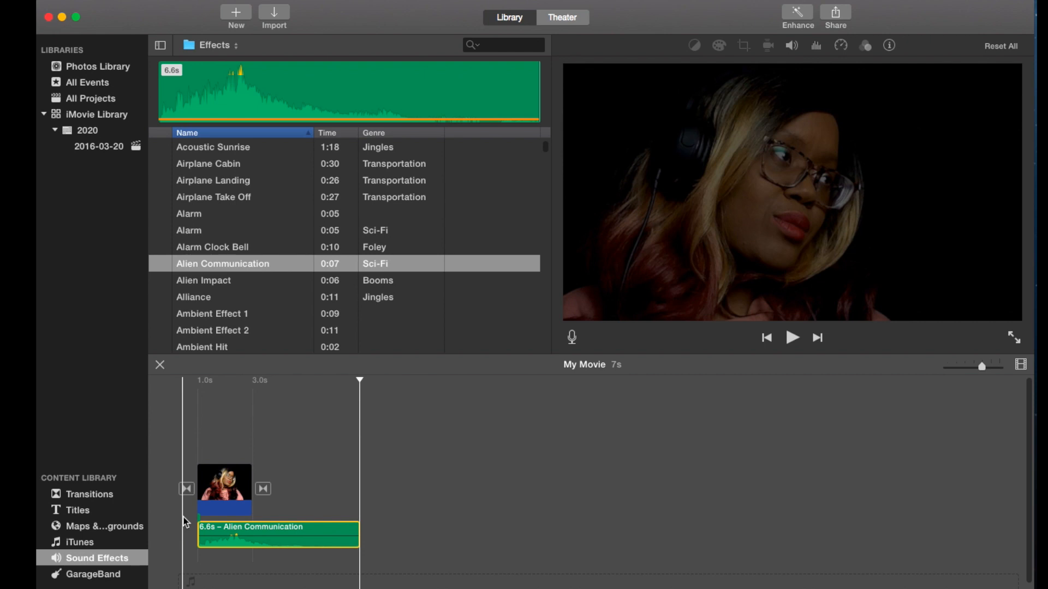
- Play the movie with the new Alien Communication sound, then stop playback
left_click(792, 337)
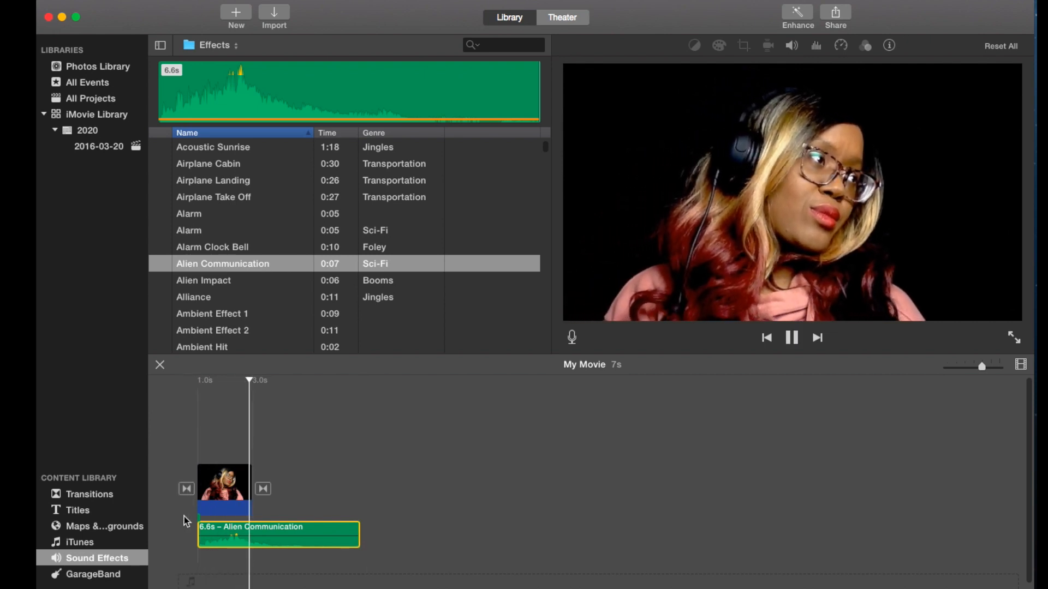
left_click(791, 337)
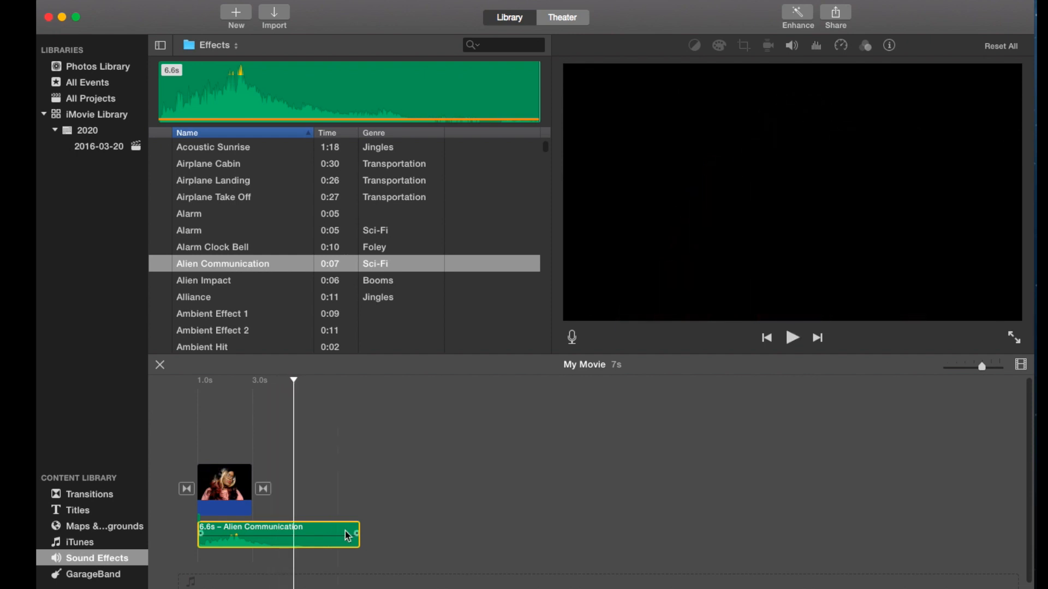
mouse_move(299, 529)
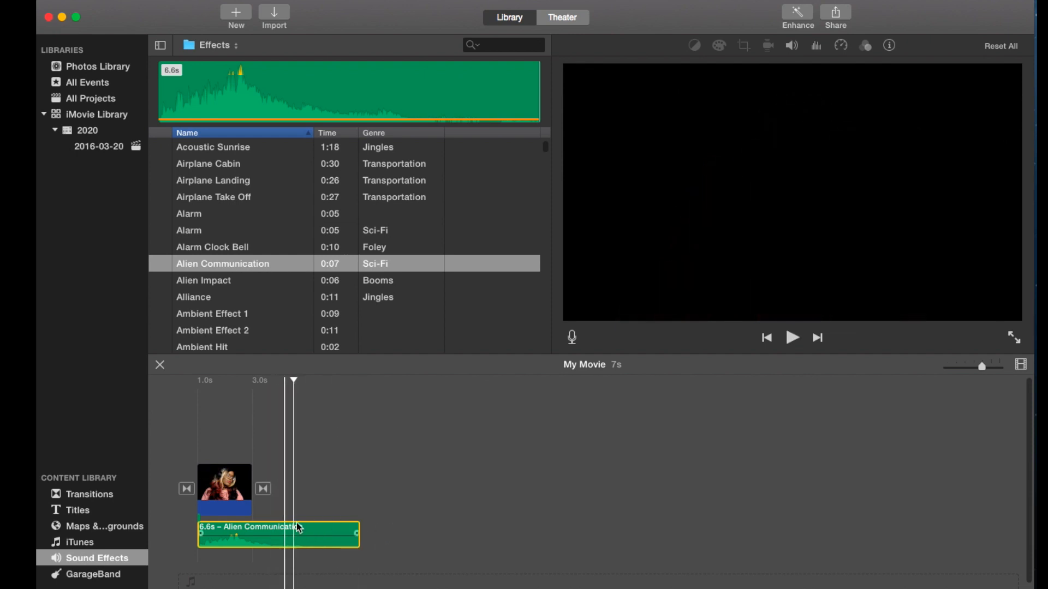
mouse_move(283, 531)
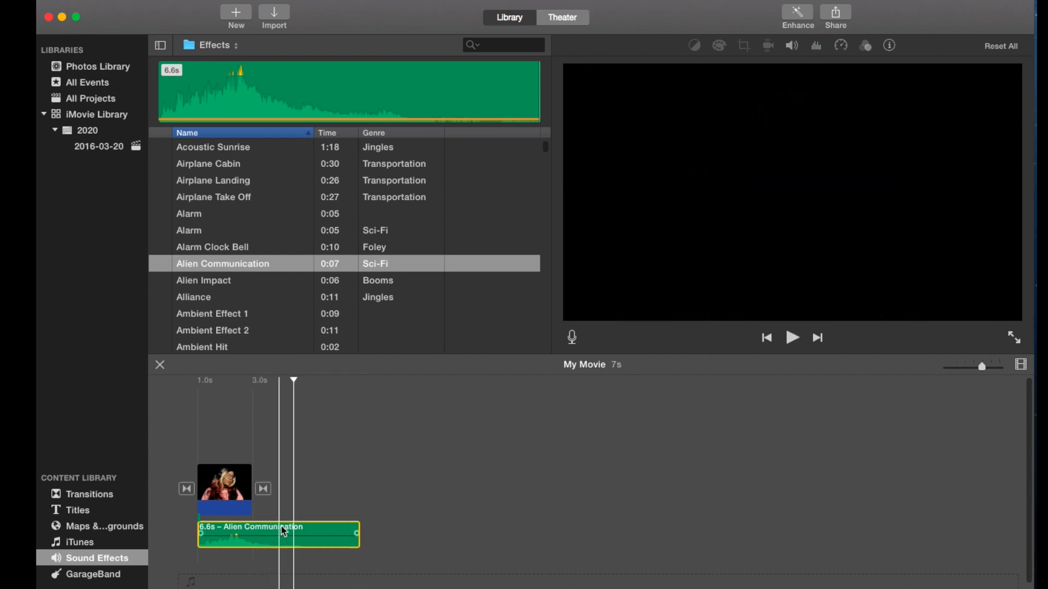
mouse_move(271, 523)
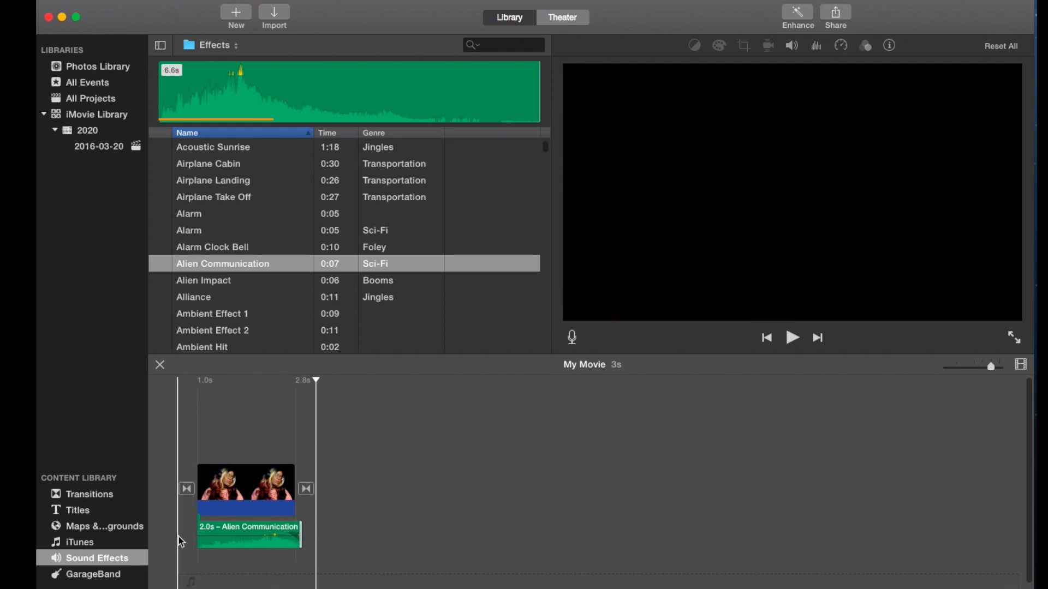
- Extend the Alien Communication sound to 2.7 s, replay the movie, and select the sound clip
left_click(792, 337)
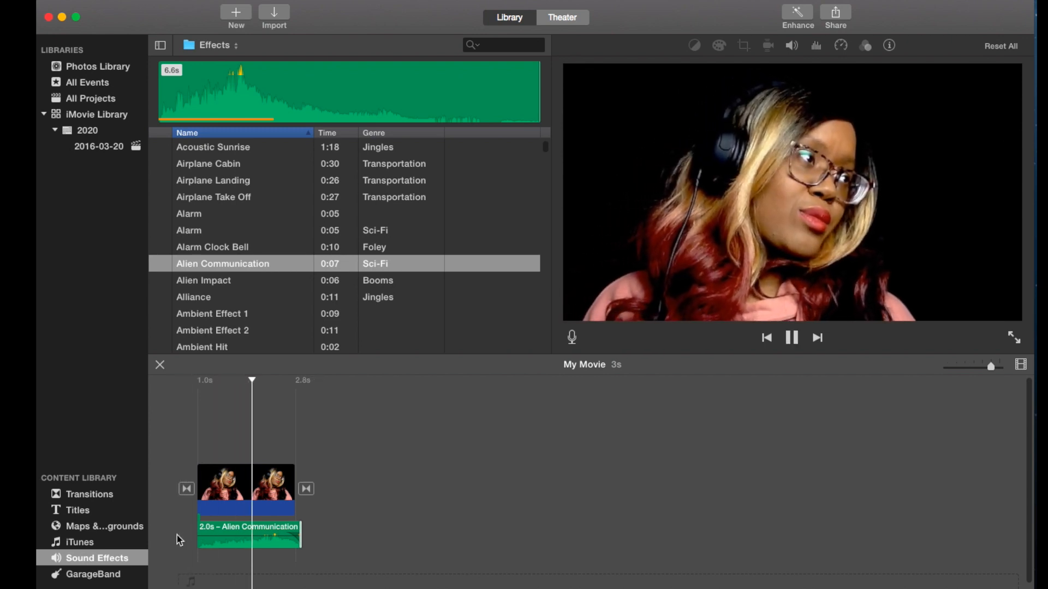
left_click(791, 337)
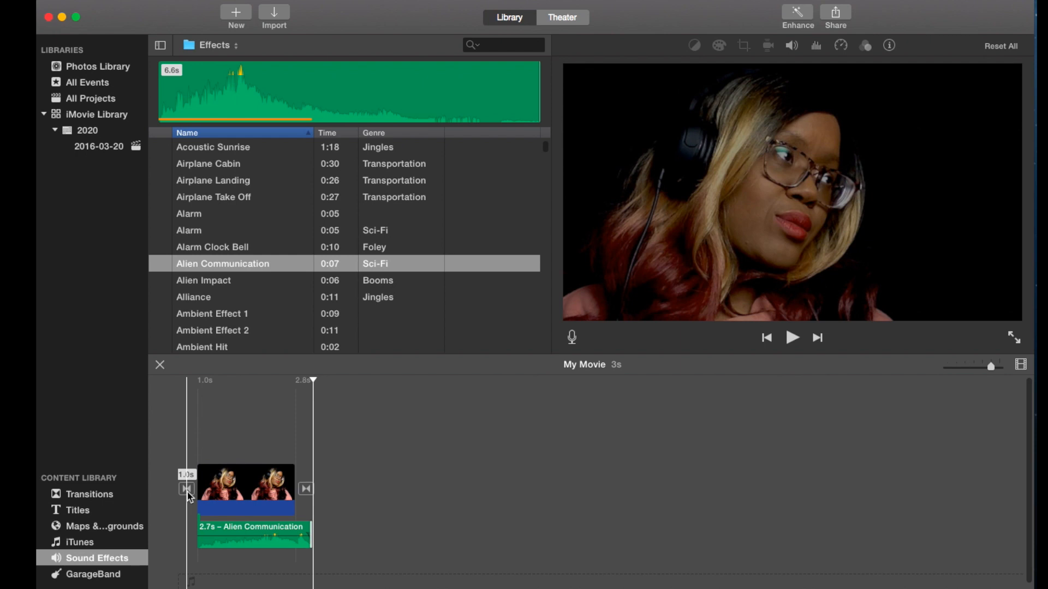
left_click(791, 337)
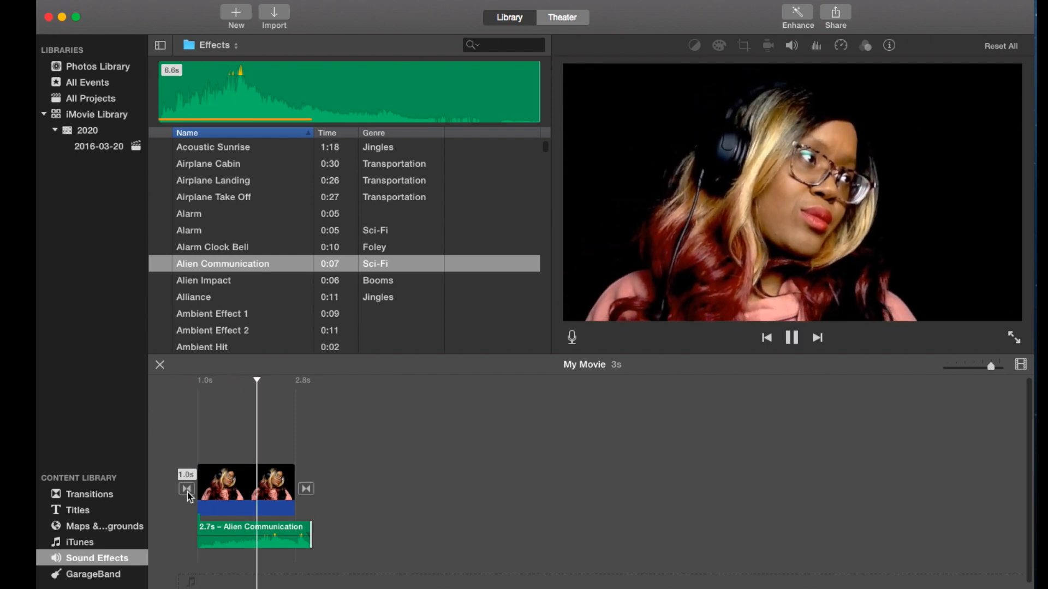
left_click(791, 337)
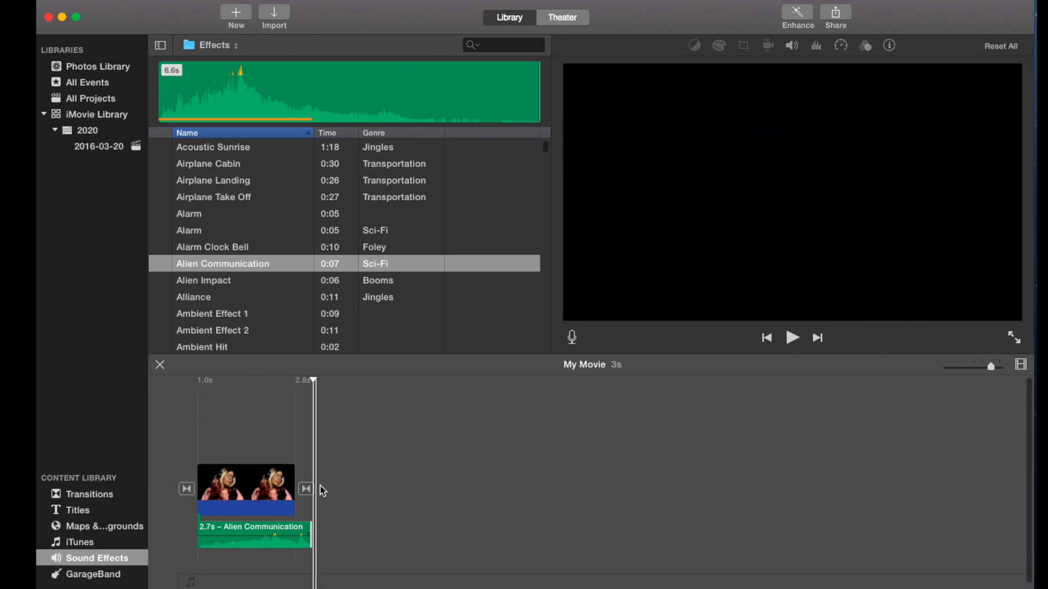
left_click(254, 535)
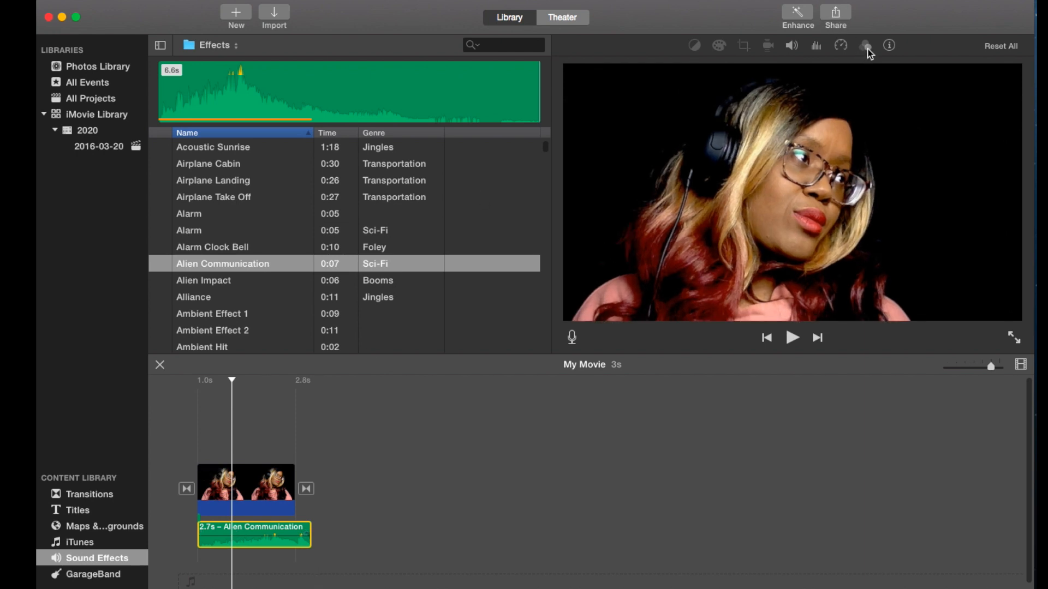
mouse_move(865, 45)
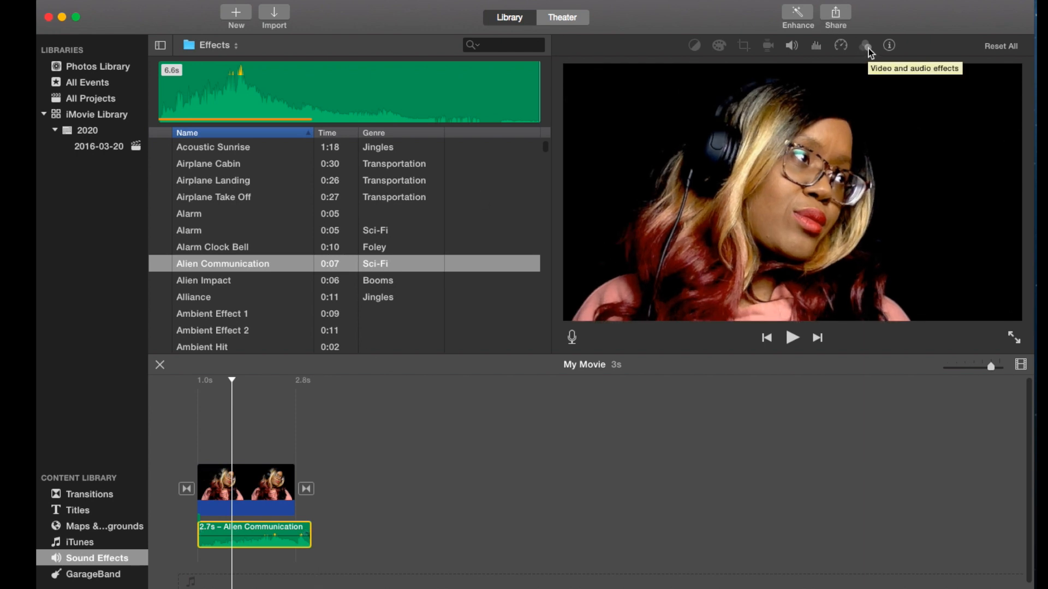
- Preview the Muffled, Cosmic and Cathedral audio effects on the sound clip, then apply Cosmic
left_click(864, 45)
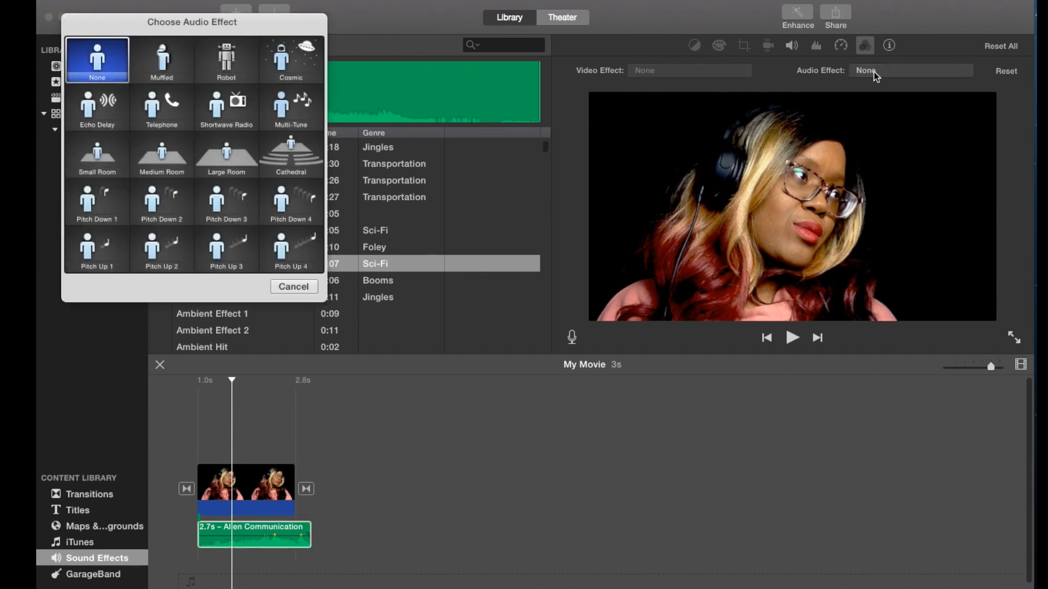
mouse_move(113, 24)
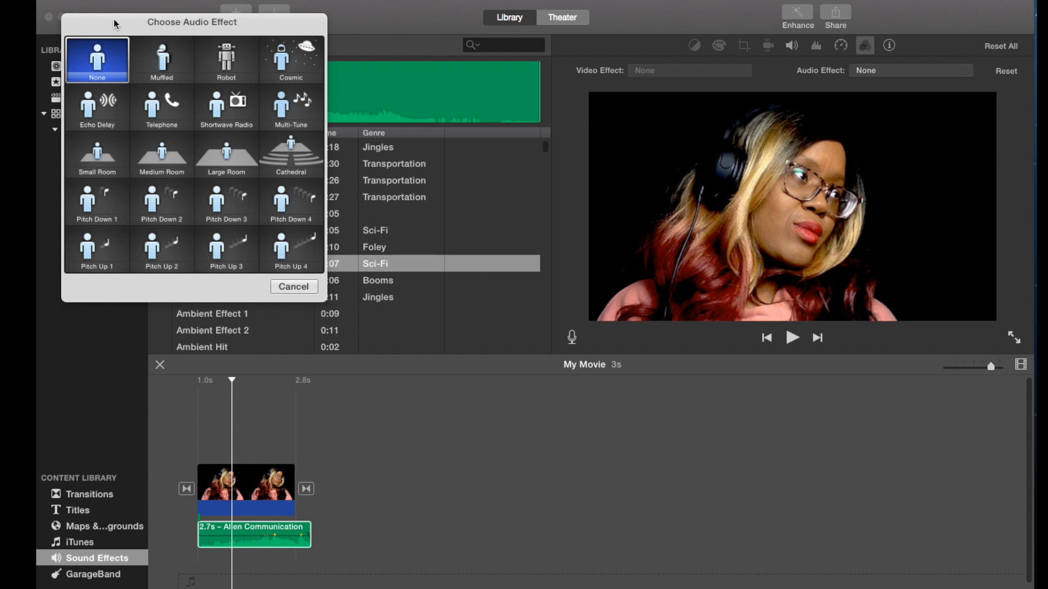
left_click(161, 60)
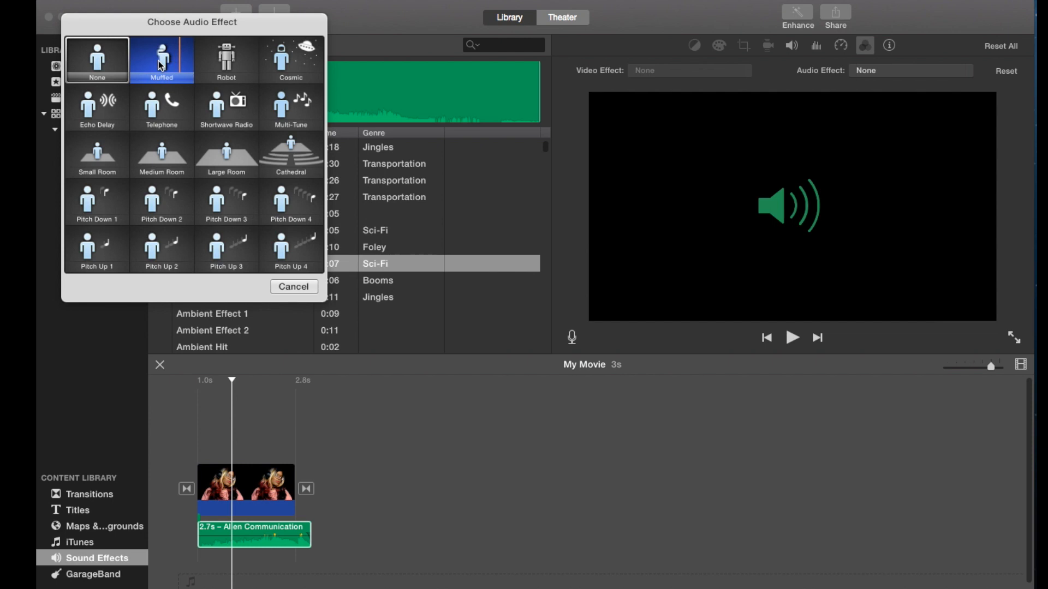
left_click(226, 60)
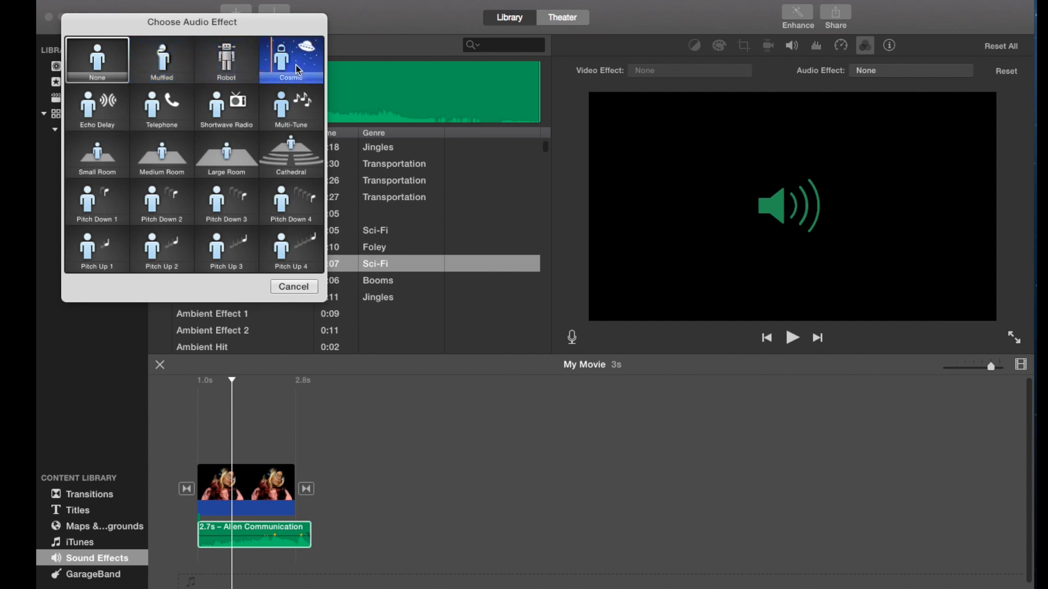
left_click(161, 108)
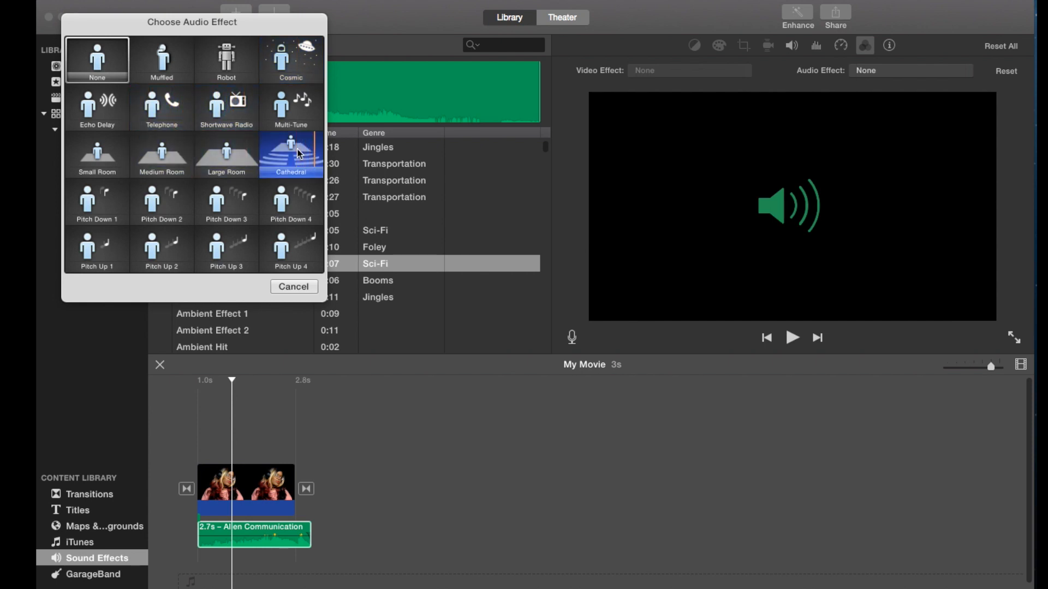
left_click(226, 60)
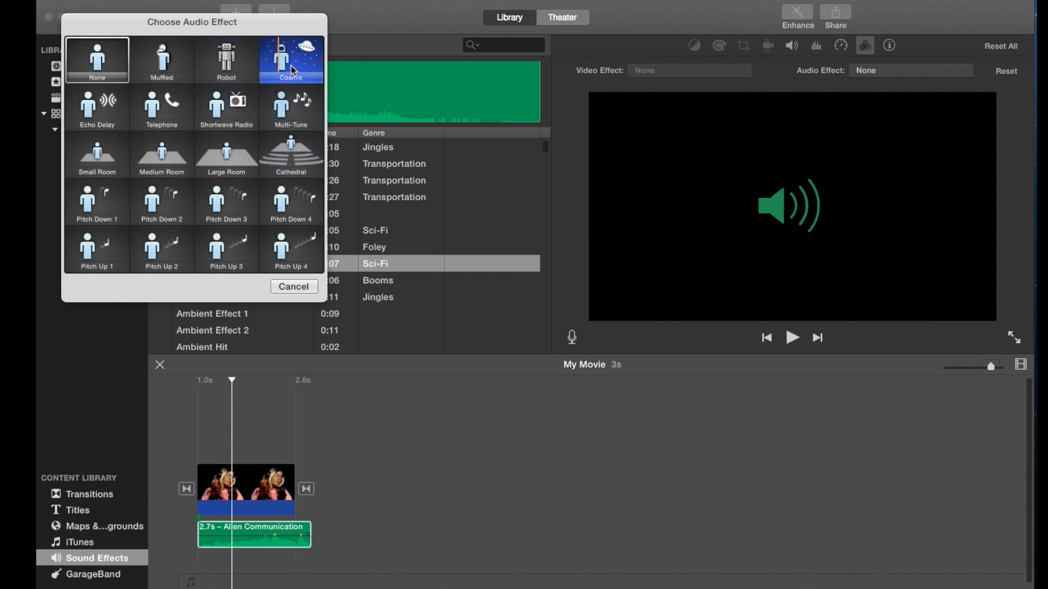
left_click(226, 249)
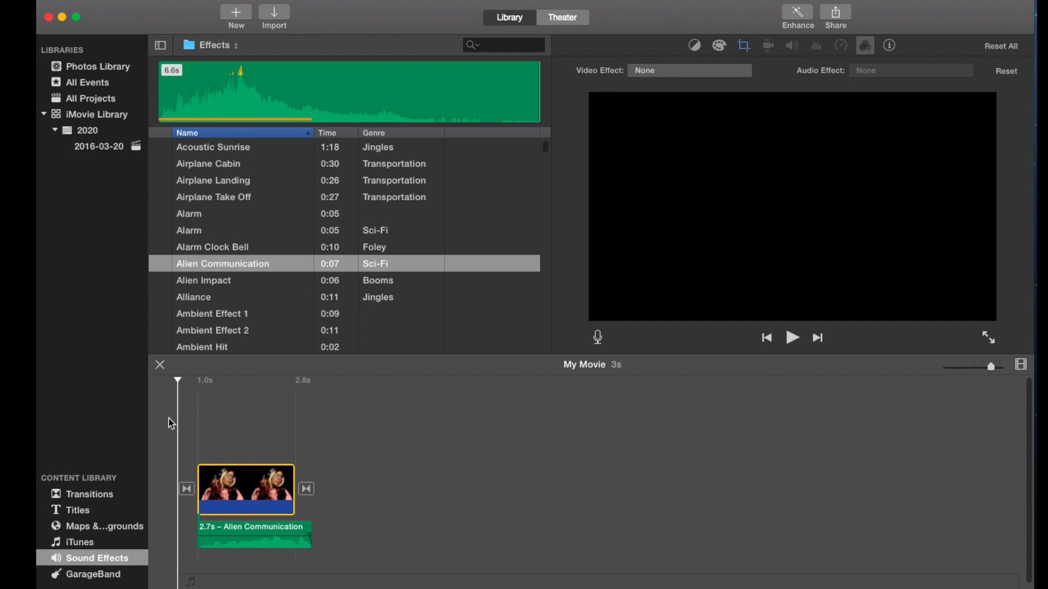
left_click(792, 337)
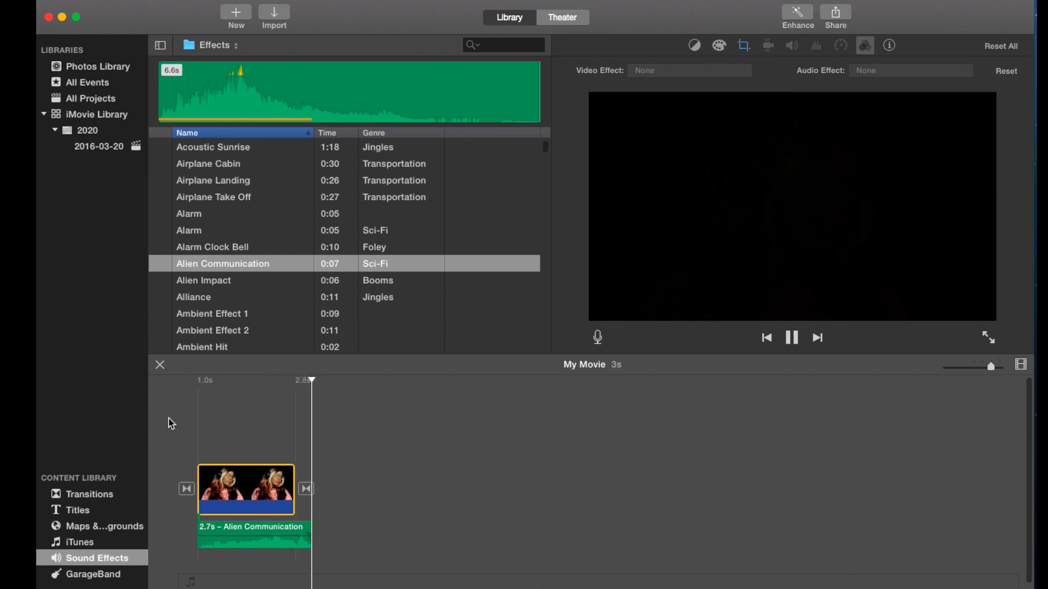
left_click(792, 337)
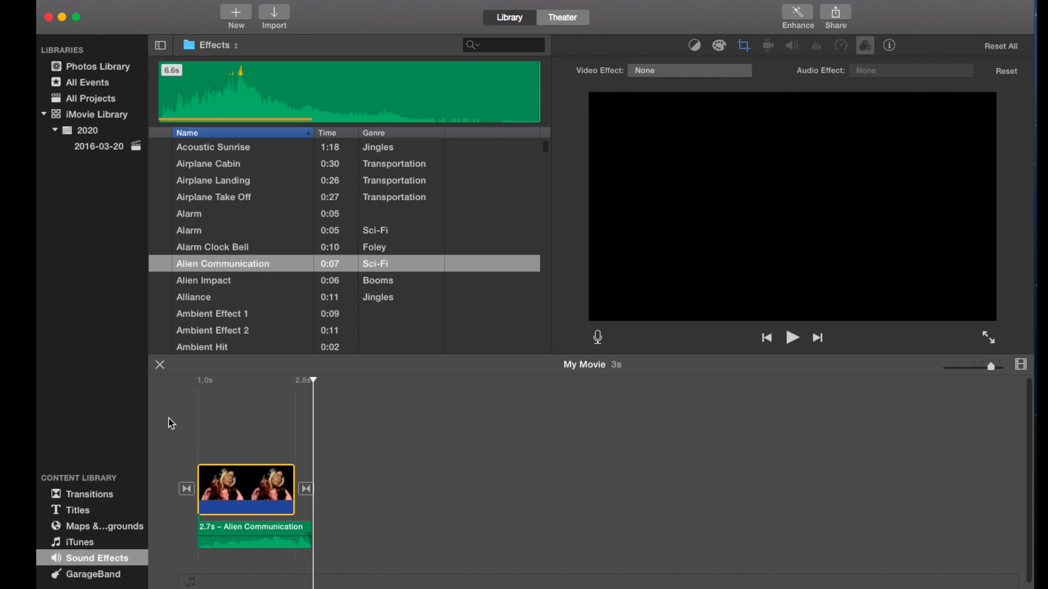
mouse_move(661, 65)
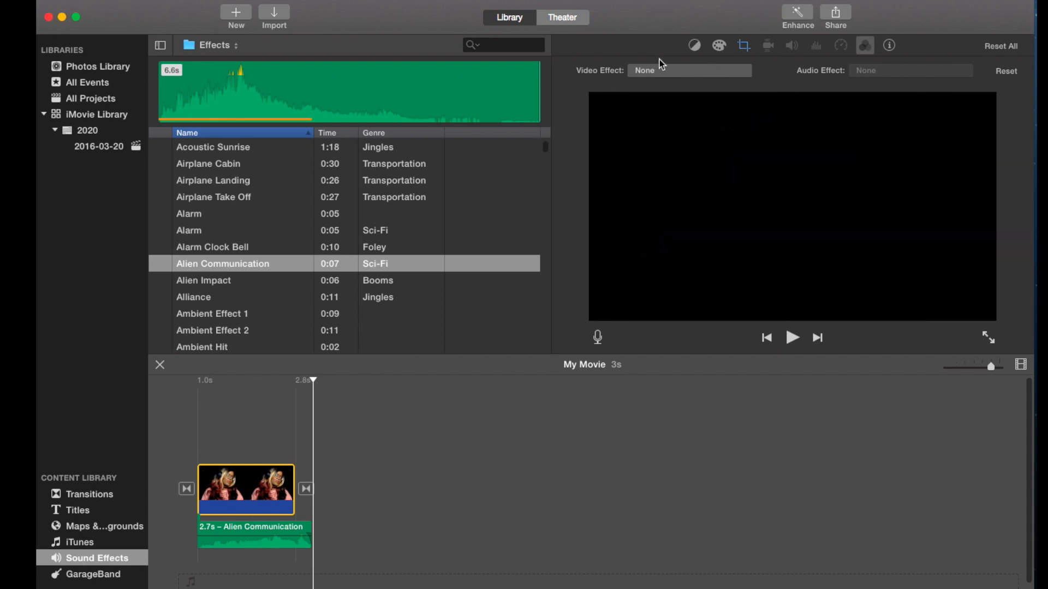
- Give the photo clip the green Sci-Fi video effect and play the movie to review it
left_click(688, 71)
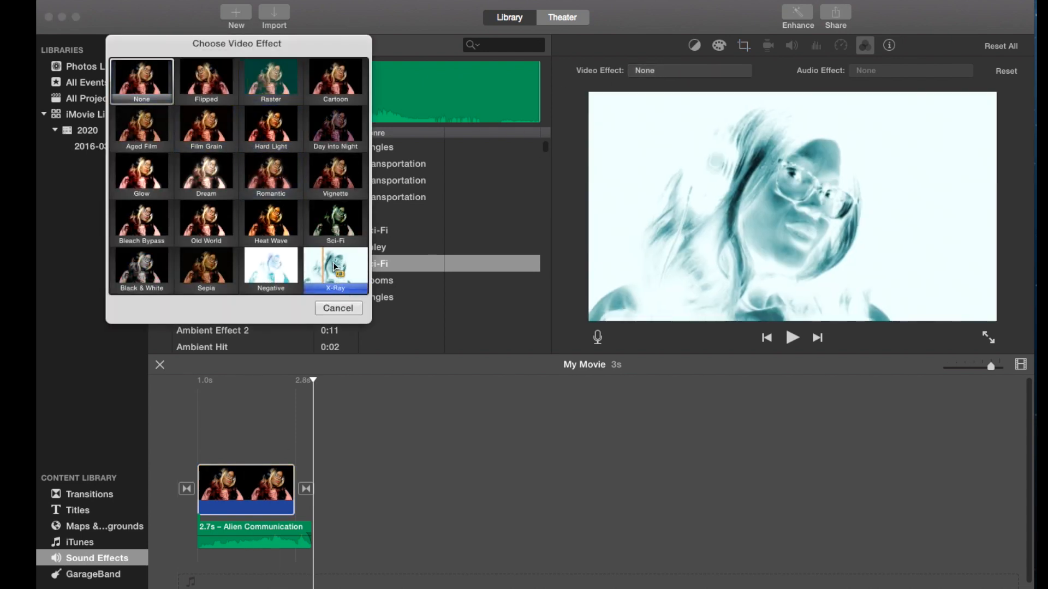
left_click(141, 270)
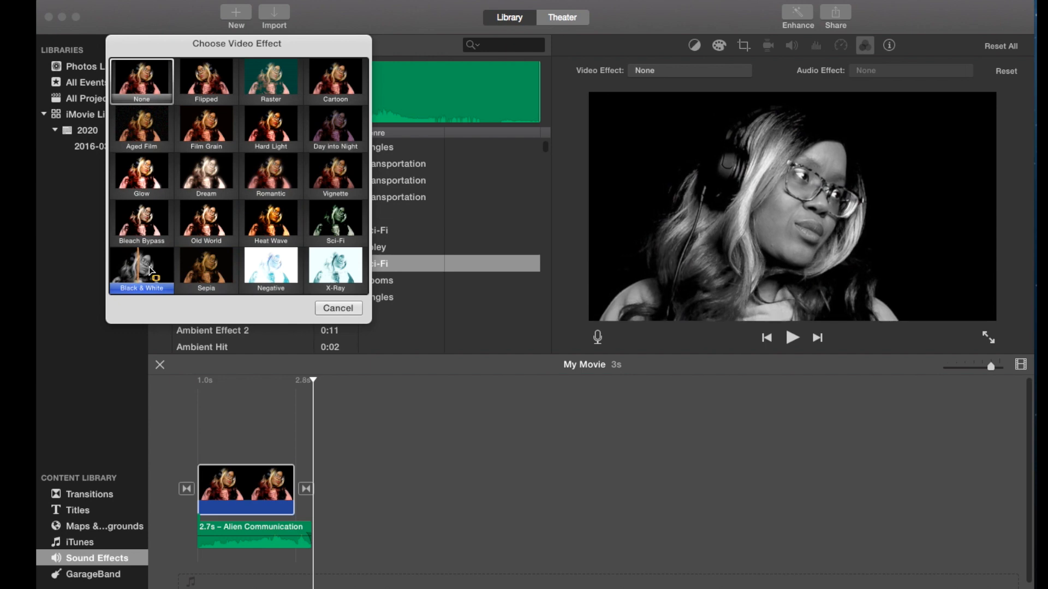
left_click(338, 308)
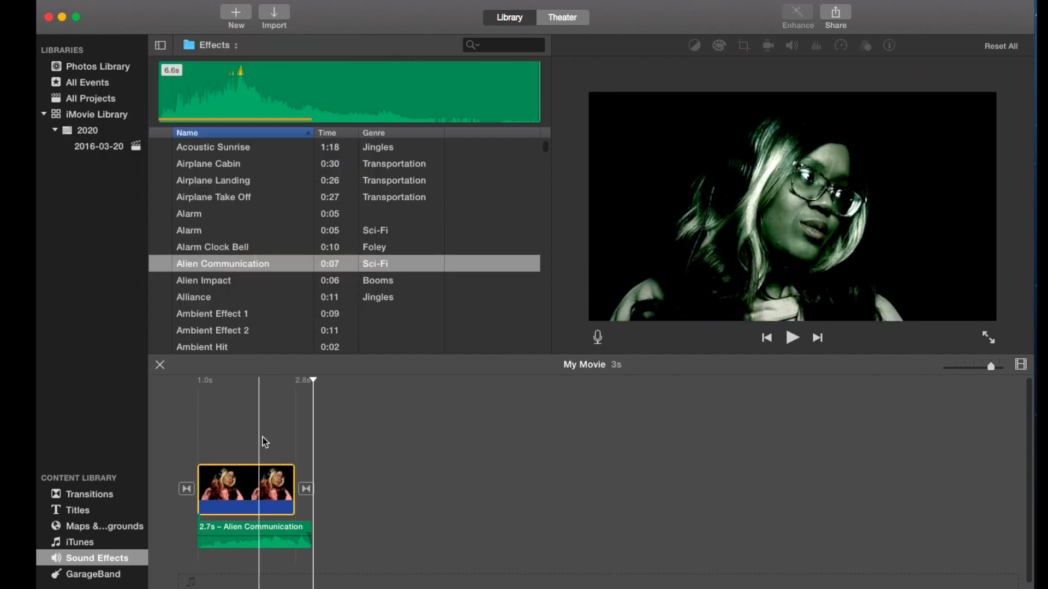
left_click(792, 337)
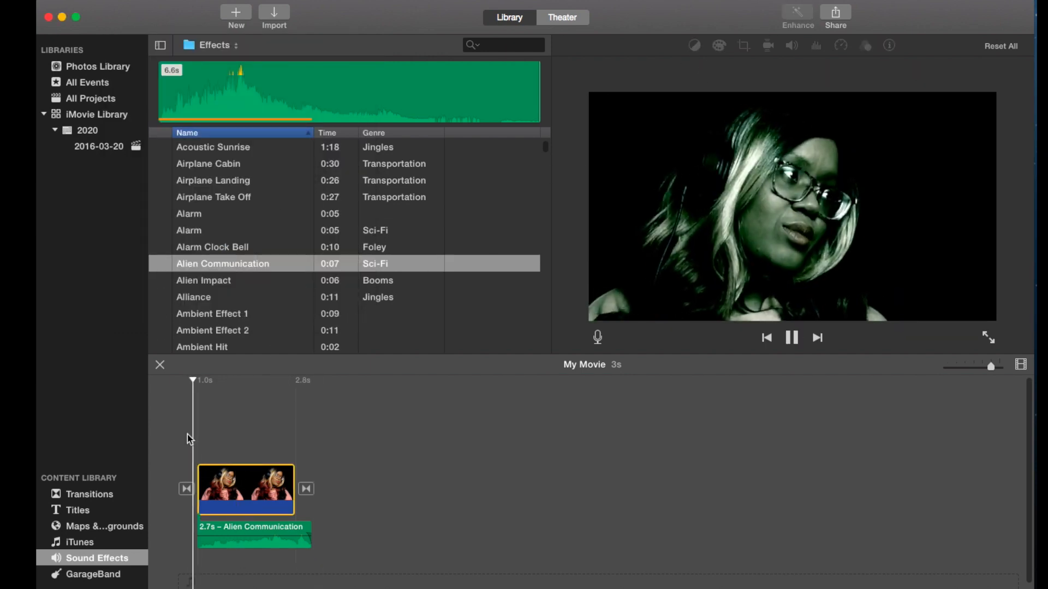
left_click(791, 337)
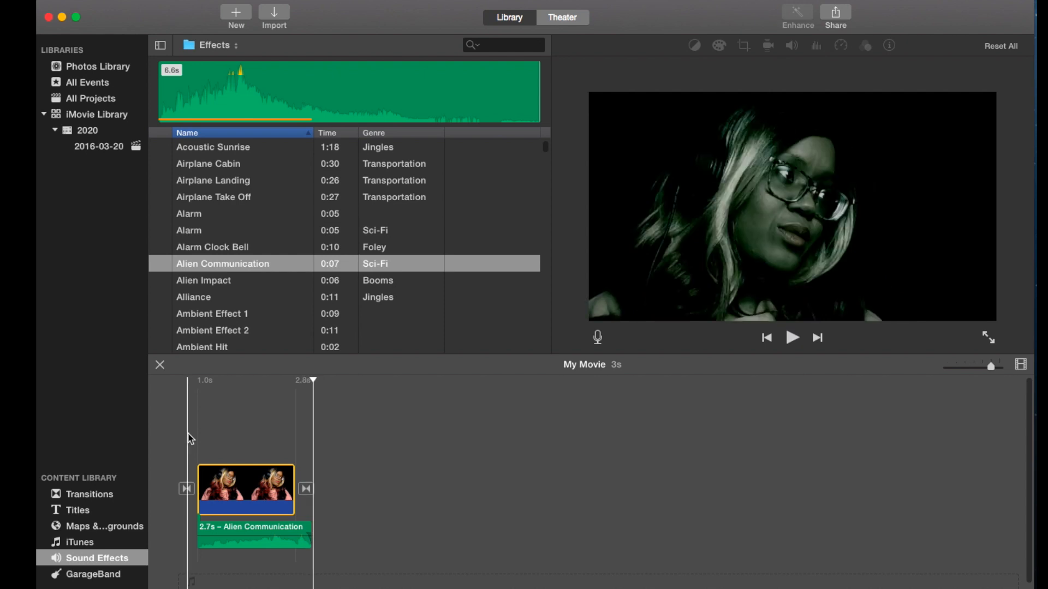